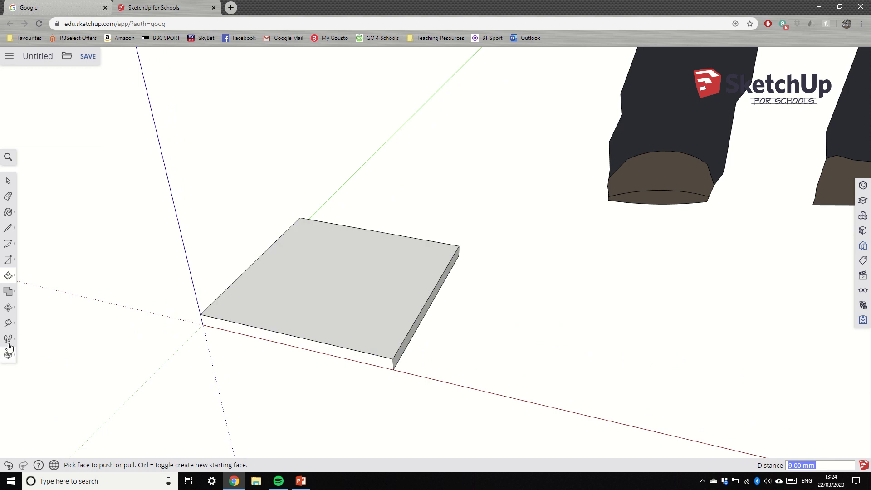
{"action": "mouse_move", "coordinate": [9, 323]}
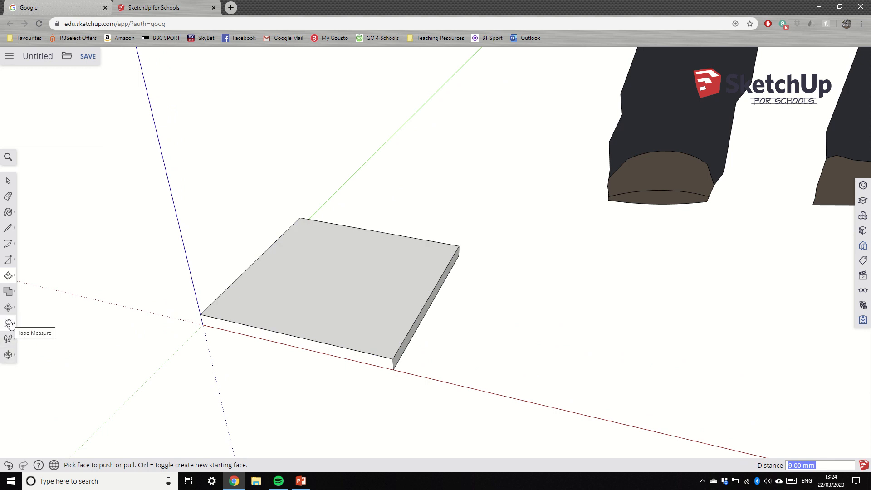
Measure the slab's edge with the Tape Measure, confirming it is 140.00 mm
{"action": "left_click", "coordinate": [8, 324]}
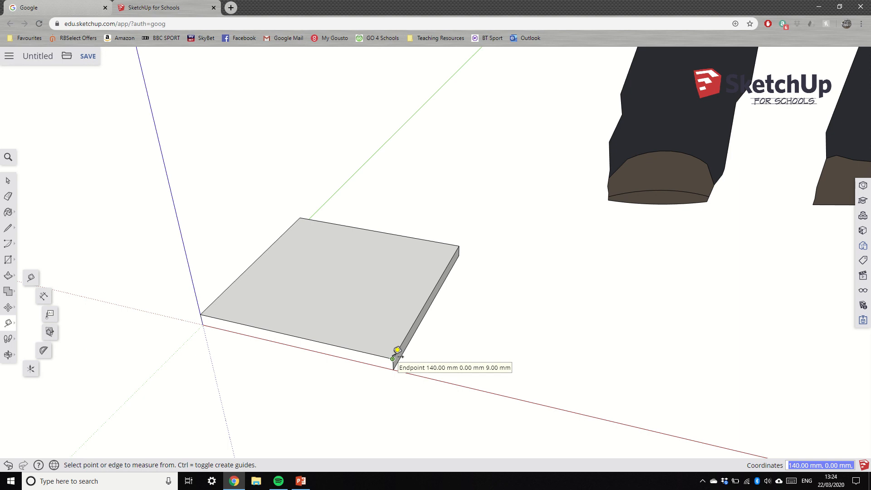
{"action": "mouse_move", "coordinate": [458, 243]}
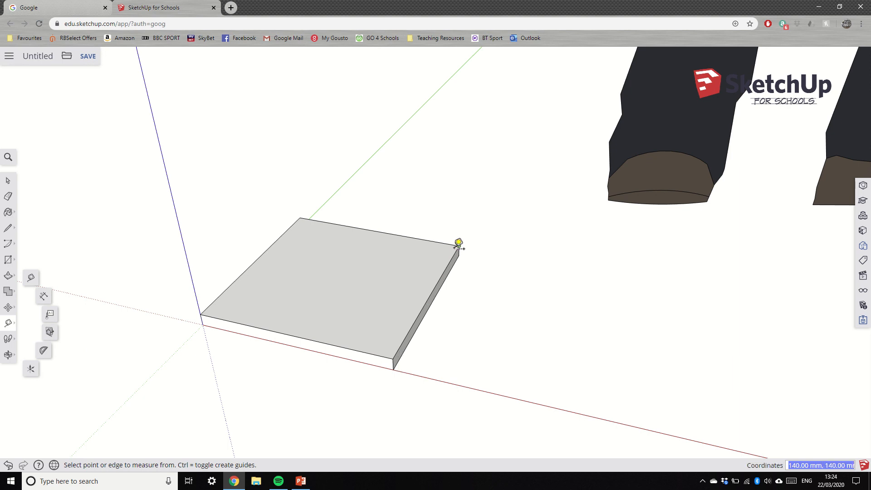
{"action": "mouse_move", "coordinate": [460, 243]}
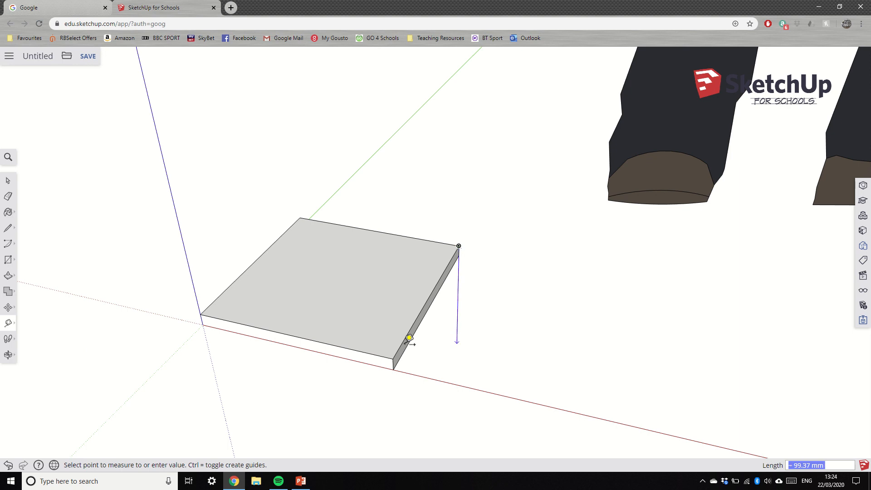
{"action": "mouse_move", "coordinate": [455, 230]}
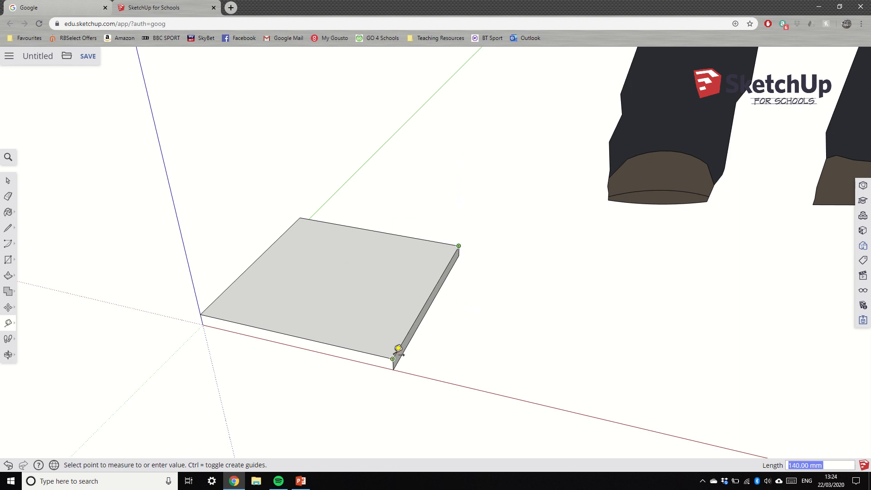
{"action": "mouse_move", "coordinate": [398, 348]}
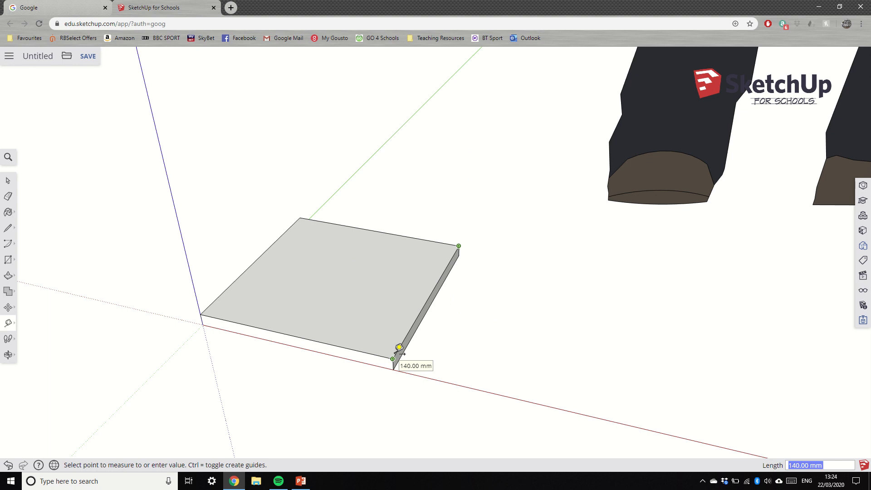
{"action": "mouse_move", "coordinate": [304, 212]}
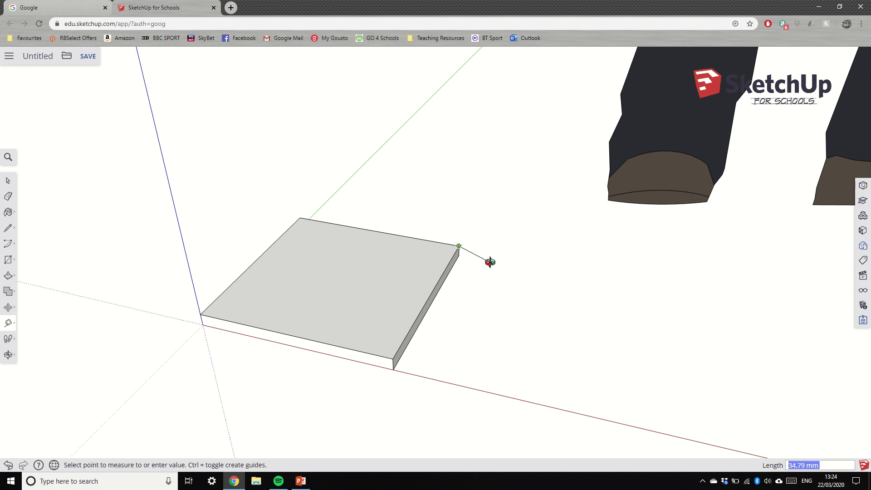
{"action": "scroll", "scroll_direction": "down", "scroll_amount": 3}
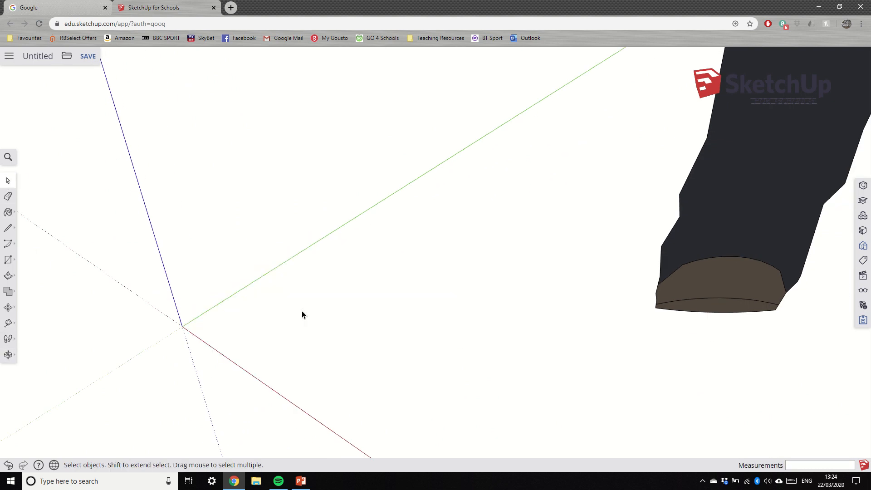
Draw a 140 by 140 mm rectangle from the axes origin for the slab
{"action": "left_click", "coordinate": [8, 259]}
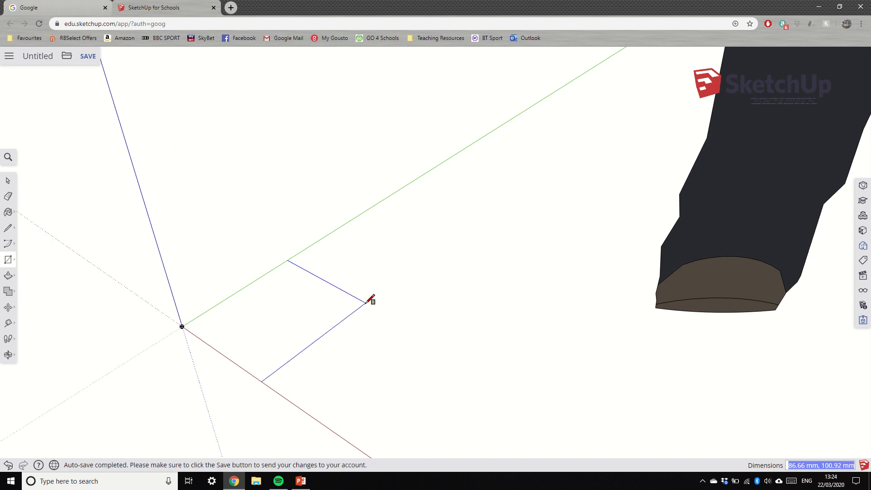
{"action": "type", "text": "140"}
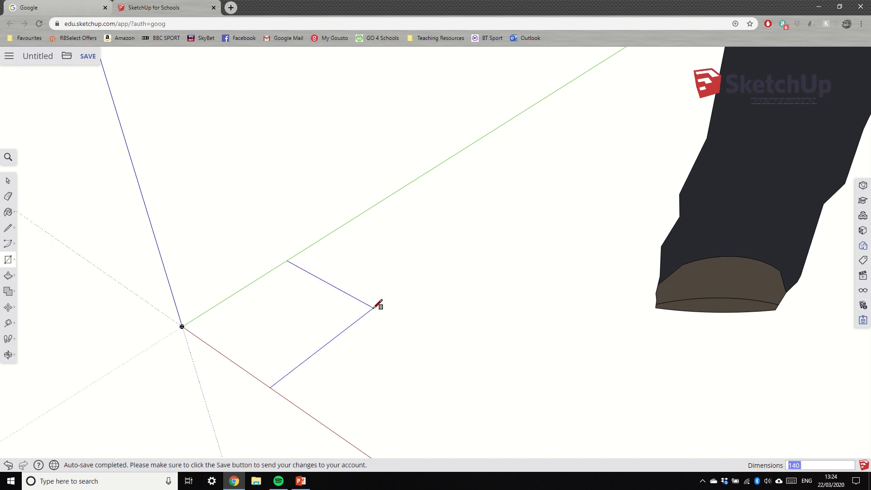
{"action": "type", "text": ",140"}
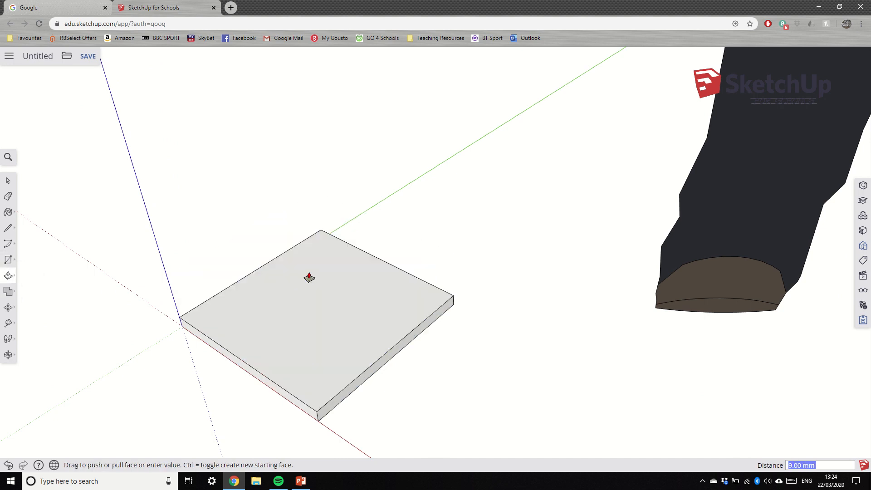
{"action": "mouse_move", "coordinate": [78, 178]}
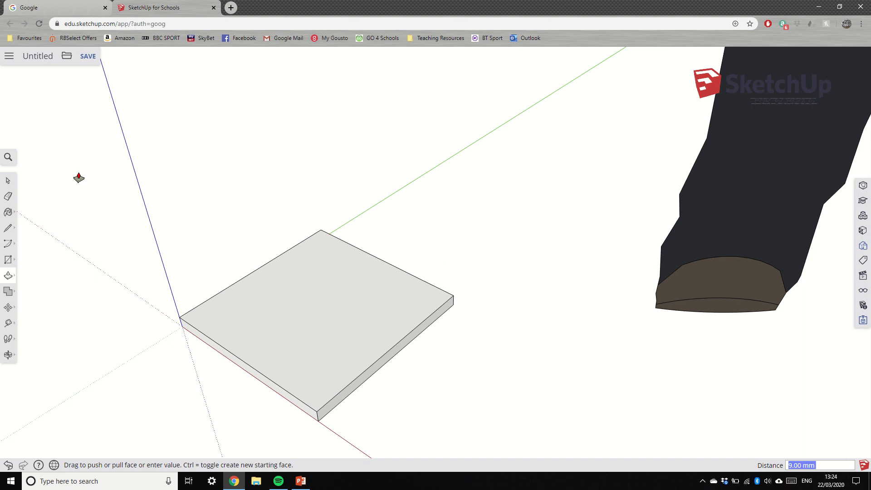